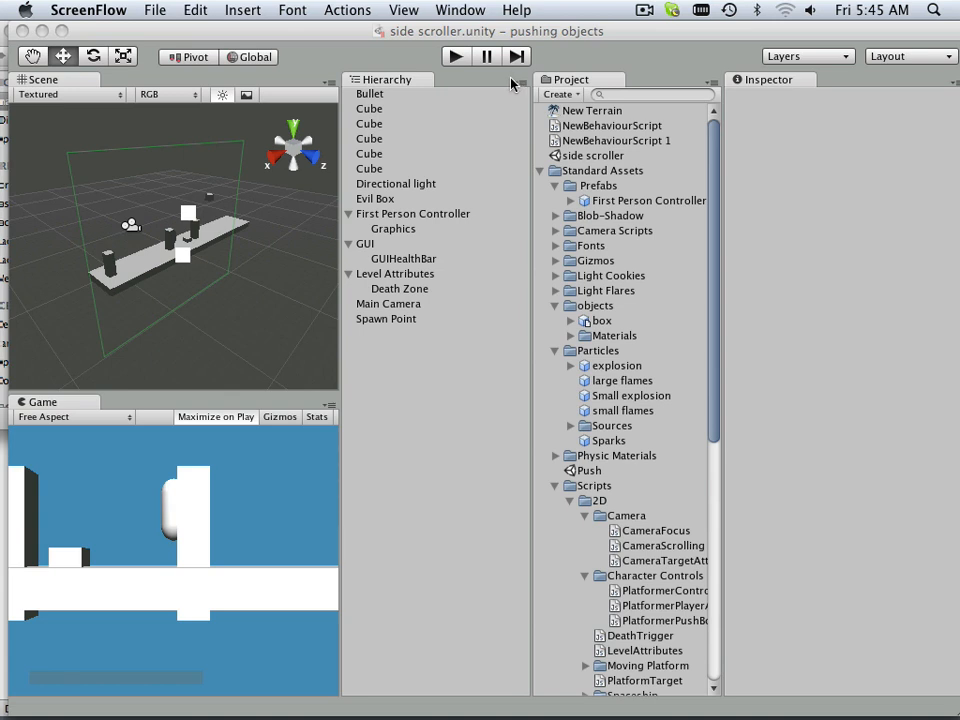
mouse_move(455, 56)
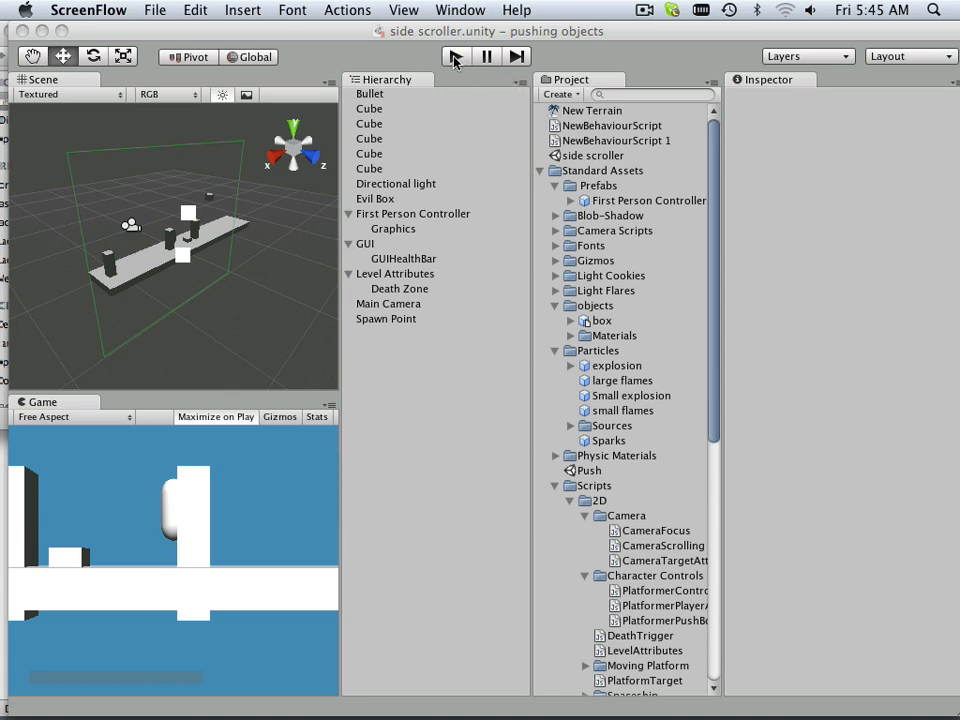
Play the side-scroller scene maximized to show the Controls panel and life bar
click(456, 56)
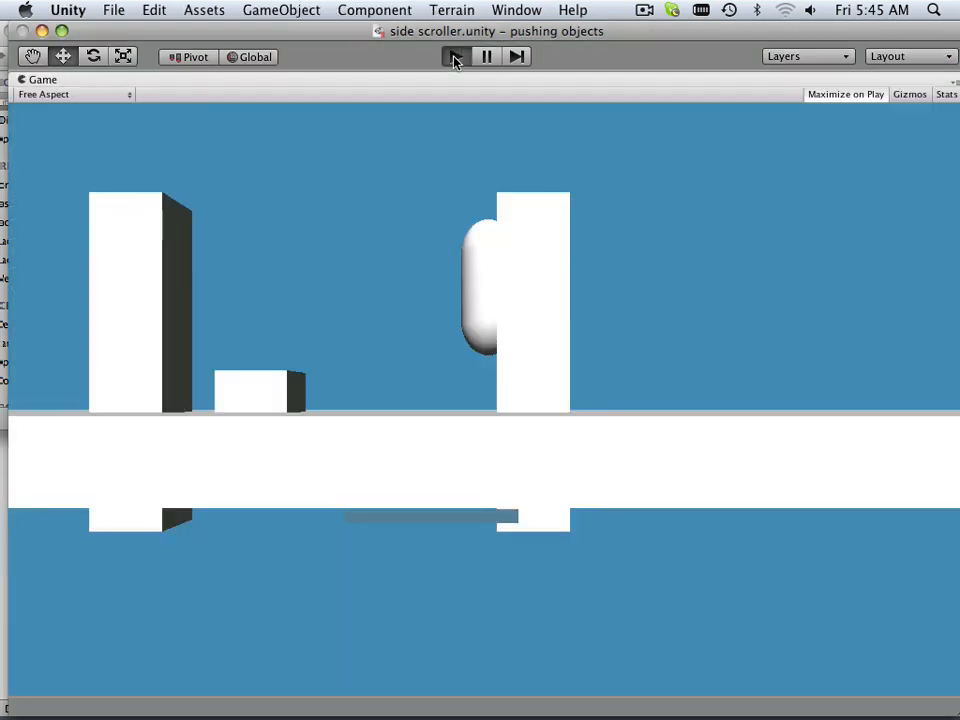
click(455, 56)
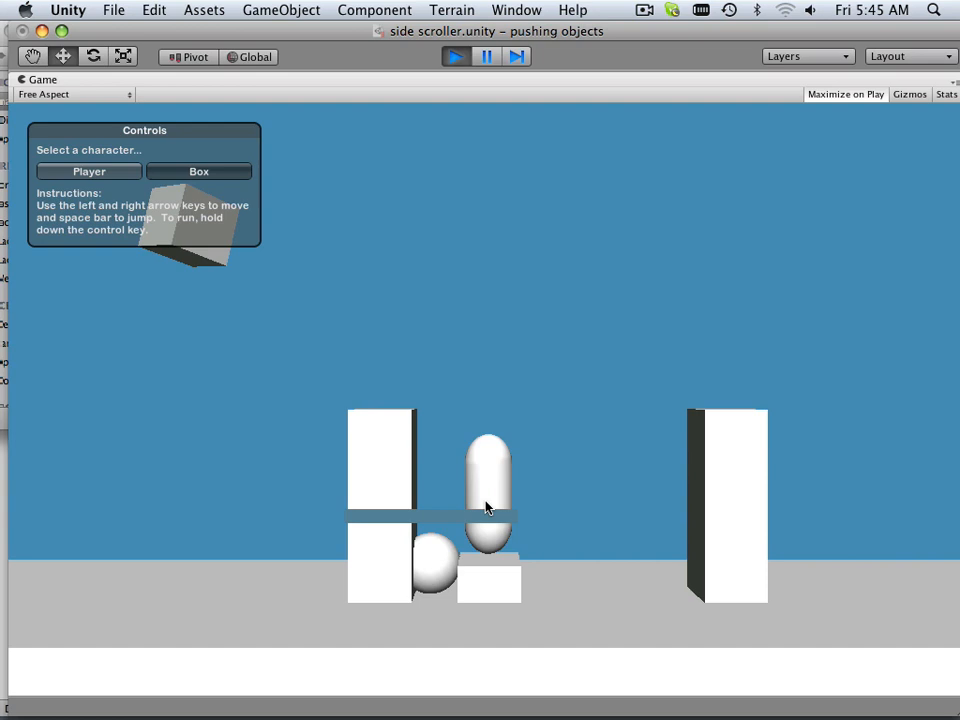
mouse_move(260, 545)
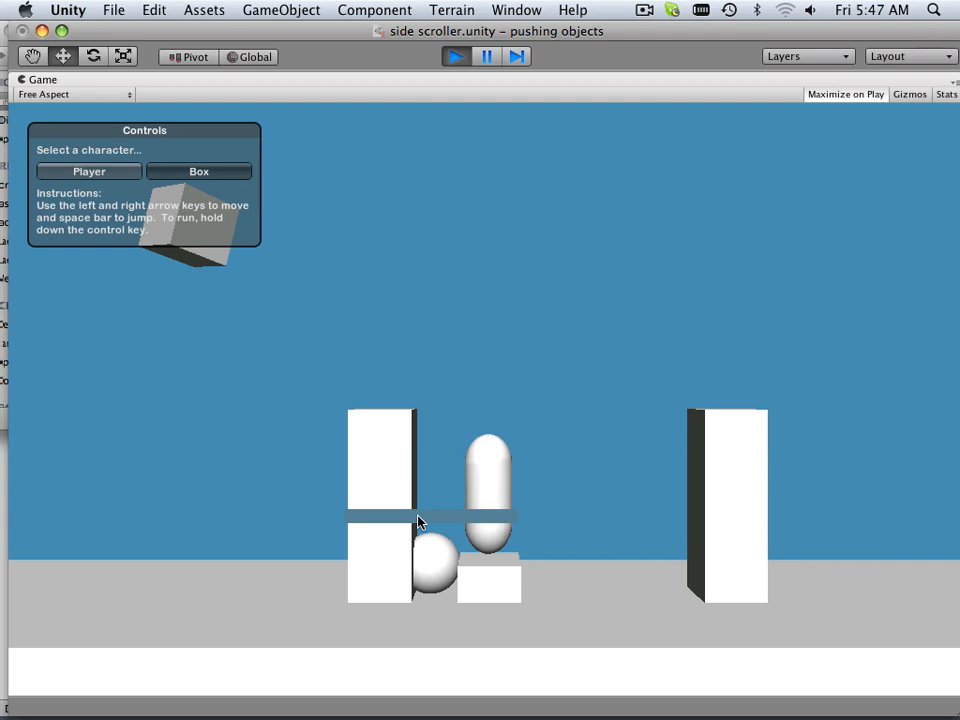
mouse_move(313, 210)
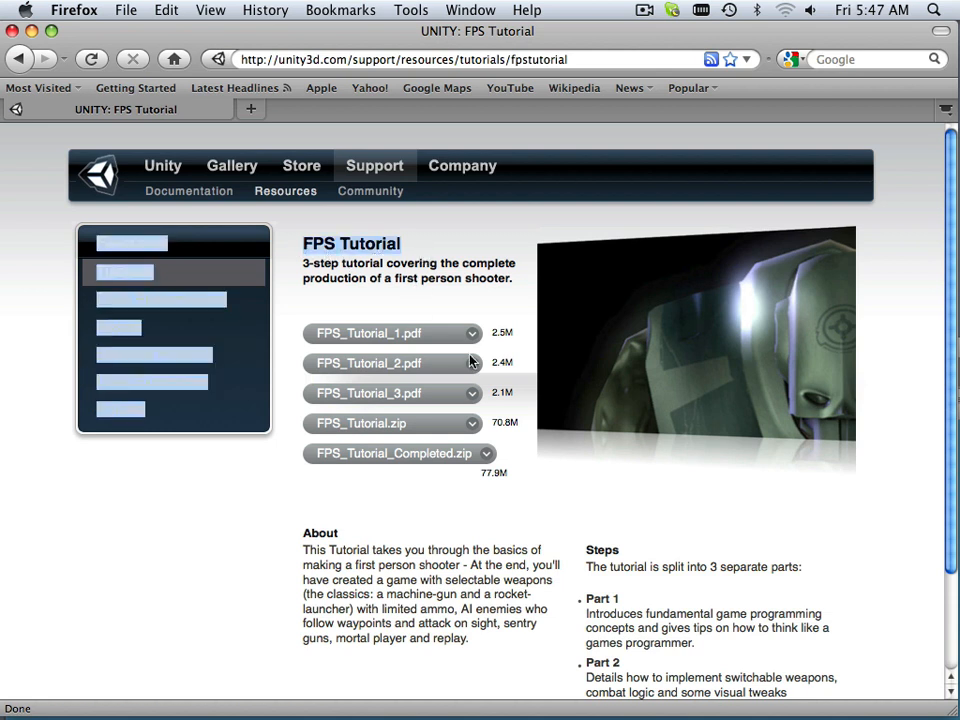
mouse_move(417, 454)
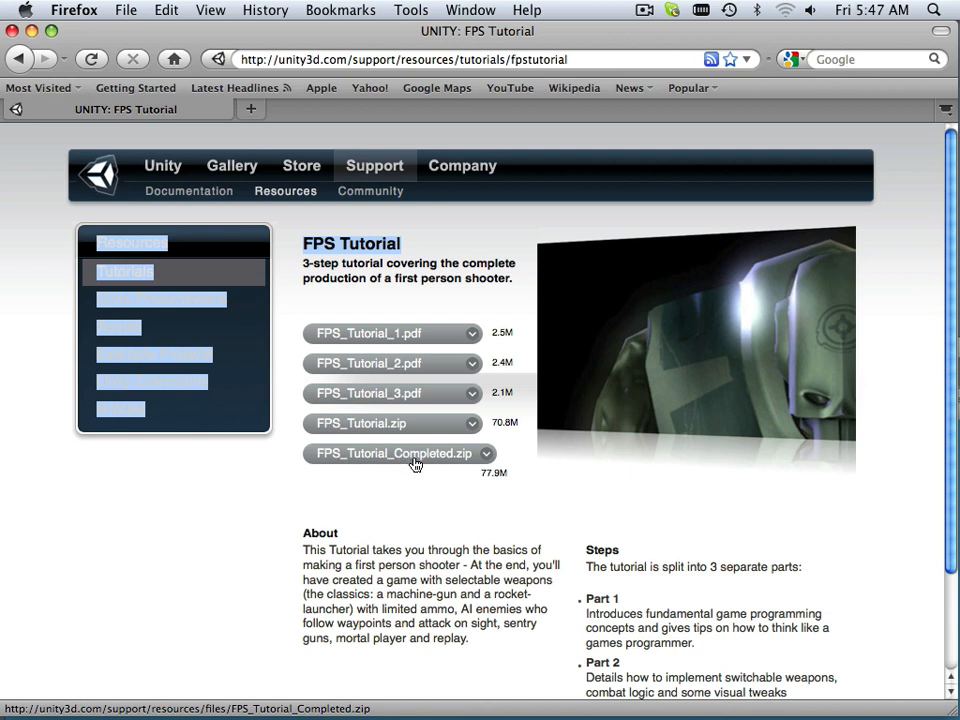
mouse_move(410, 472)
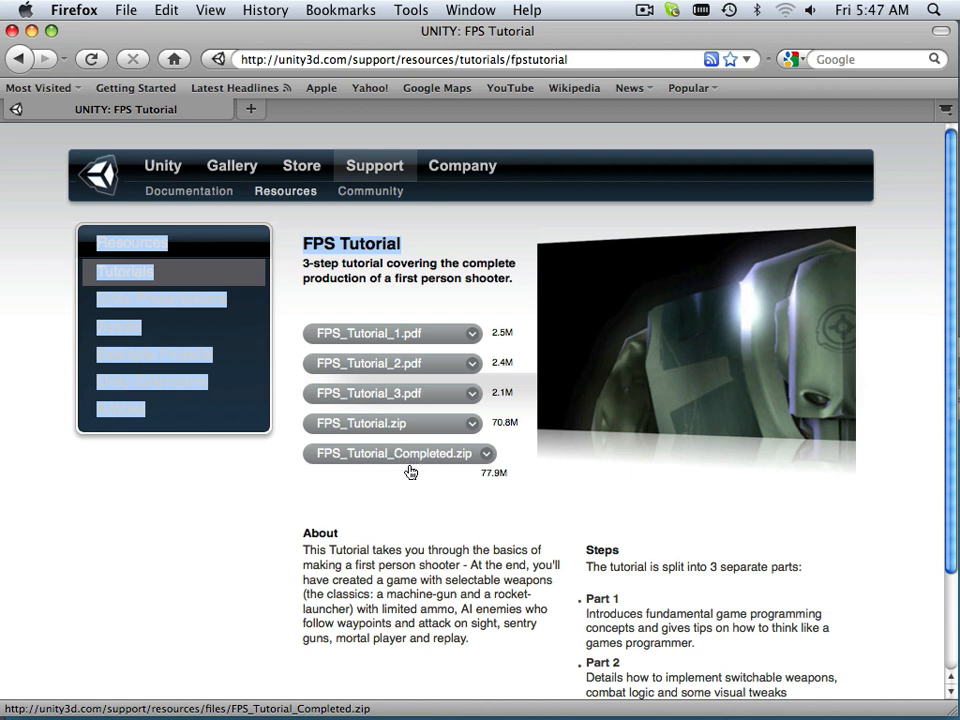